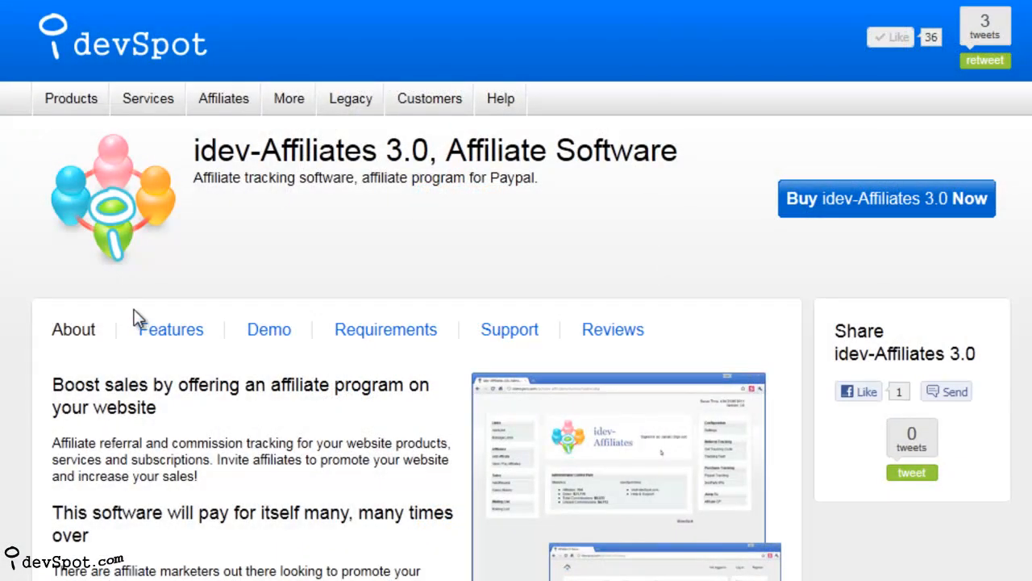
{"action": "mouse_move", "coordinate": [73, 274]}
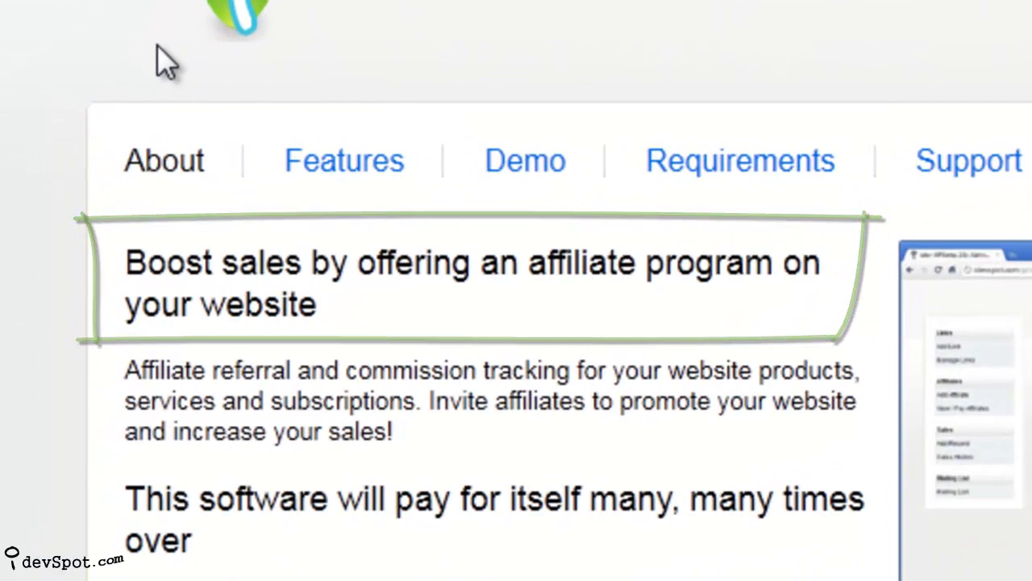
Scroll the demo's Become an Affiliate form to show its fields, welcome message and sidebar commission offer
{"action": "scroll", "scroll_direction": "down", "scroll_amount": 3}
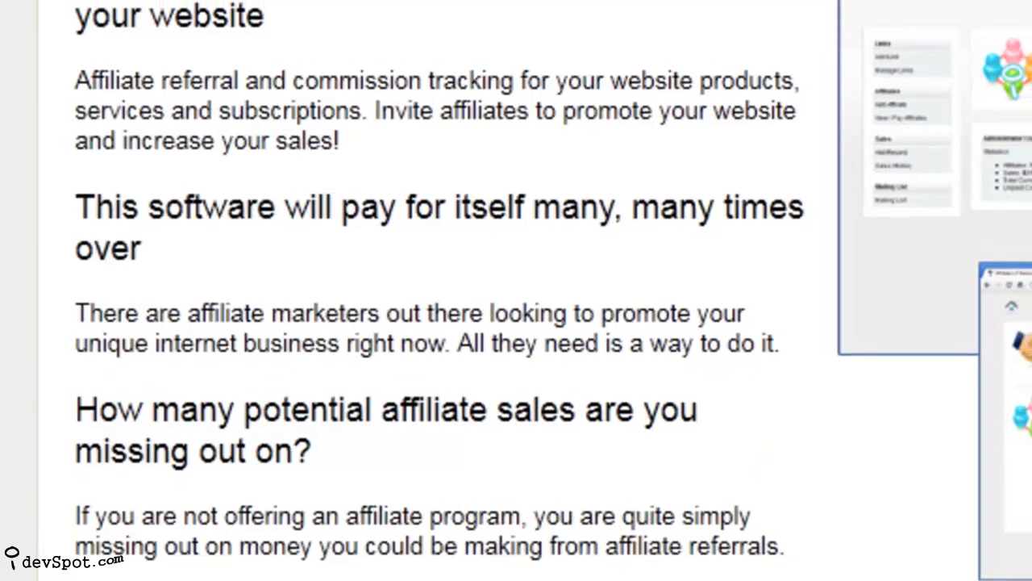
{"action": "scroll", "scroll_direction": "up", "scroll_amount": 3}
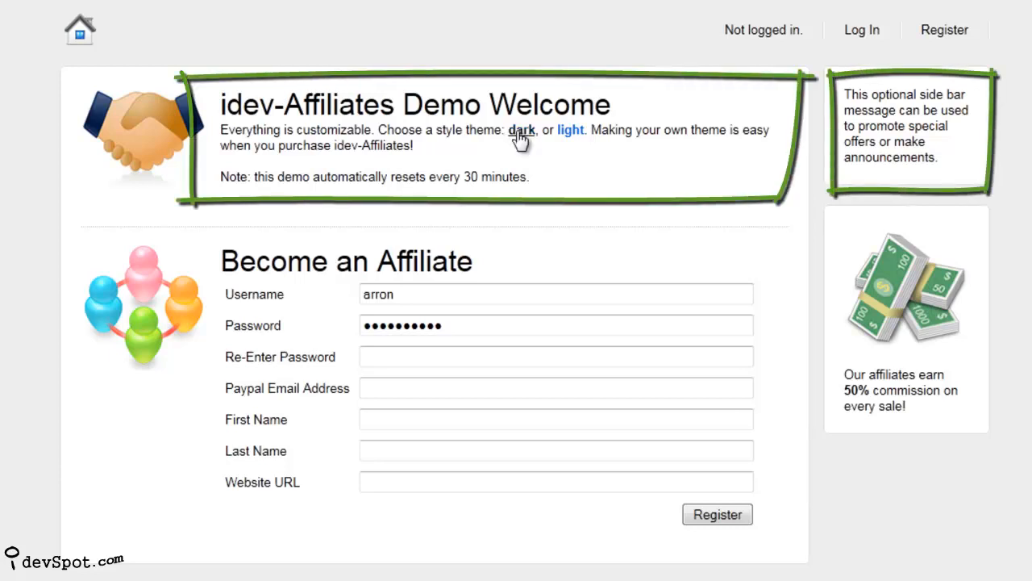
{"action": "mouse_move", "coordinate": [572, 132]}
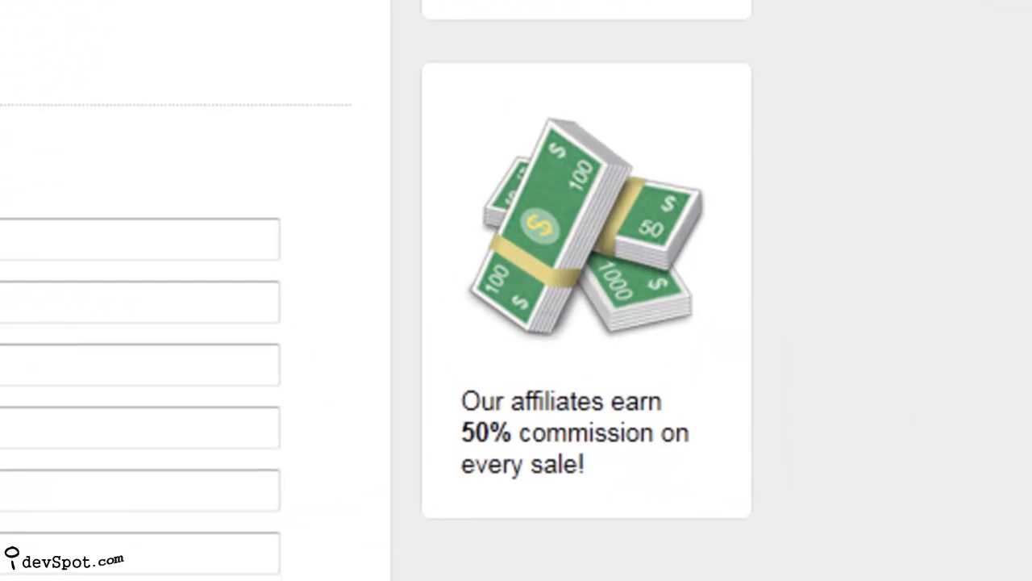
{"action": "scroll", "scroll_direction": "up", "scroll_amount": 3}
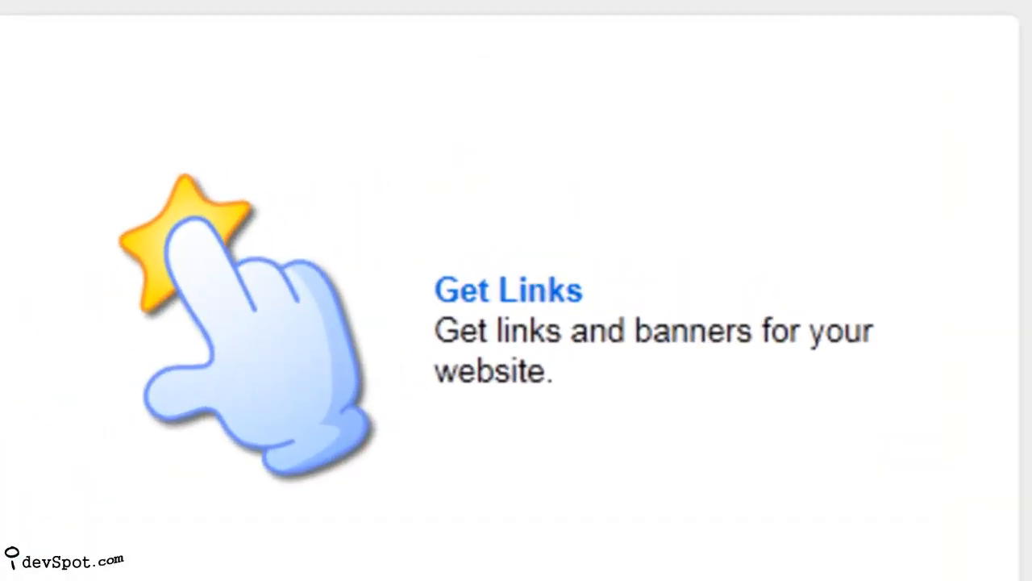
Scroll the affiliate panel through Get Links, Your Earnings & Statistics and Account Settings
{"action": "scroll", "scroll_direction": "down", "scroll_amount": 3}
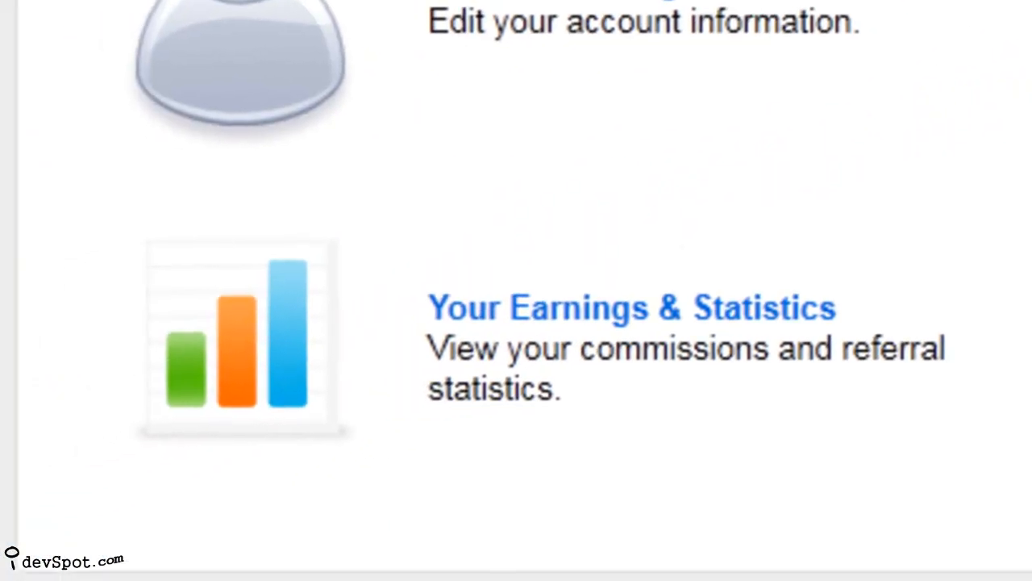
{"action": "scroll", "scroll_direction": "up", "scroll_amount": 3}
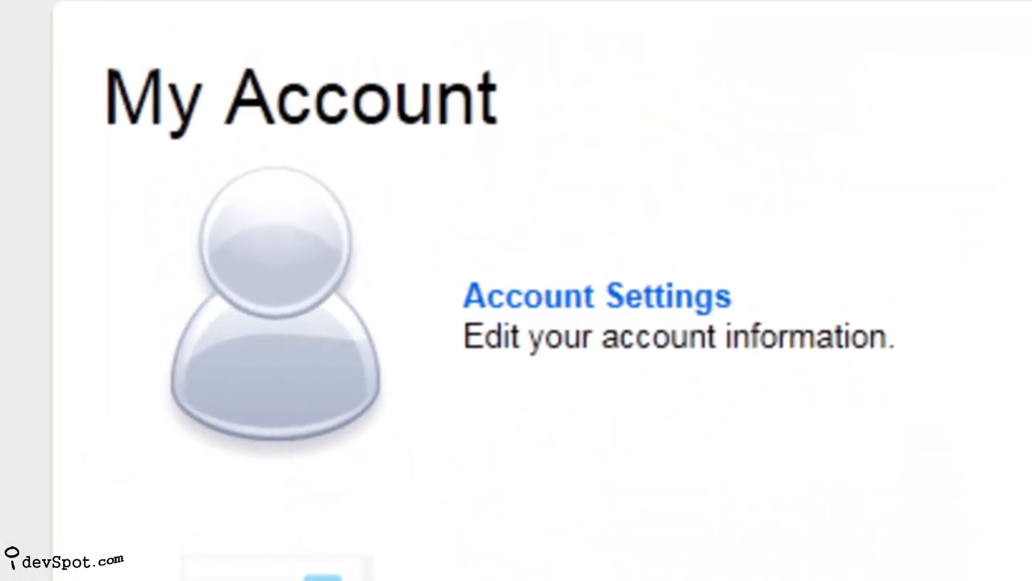
{"action": "scroll", "scroll_direction": "down", "scroll_amount": 3}
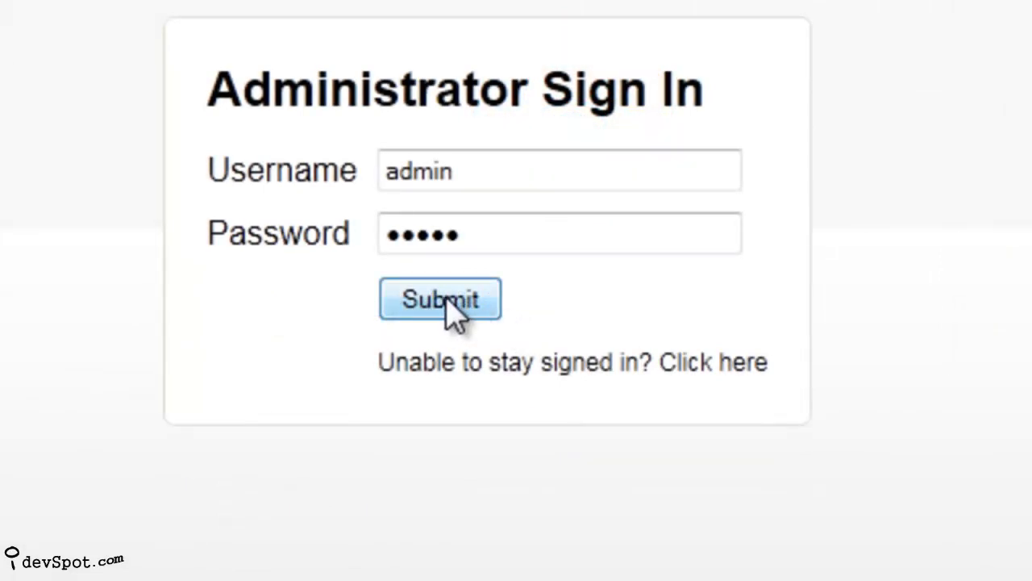
Submit the admin credentials and reach the control panel, then request Get Tracking Code from the sidebar
{"action": "left_click", "coordinate": [441, 298]}
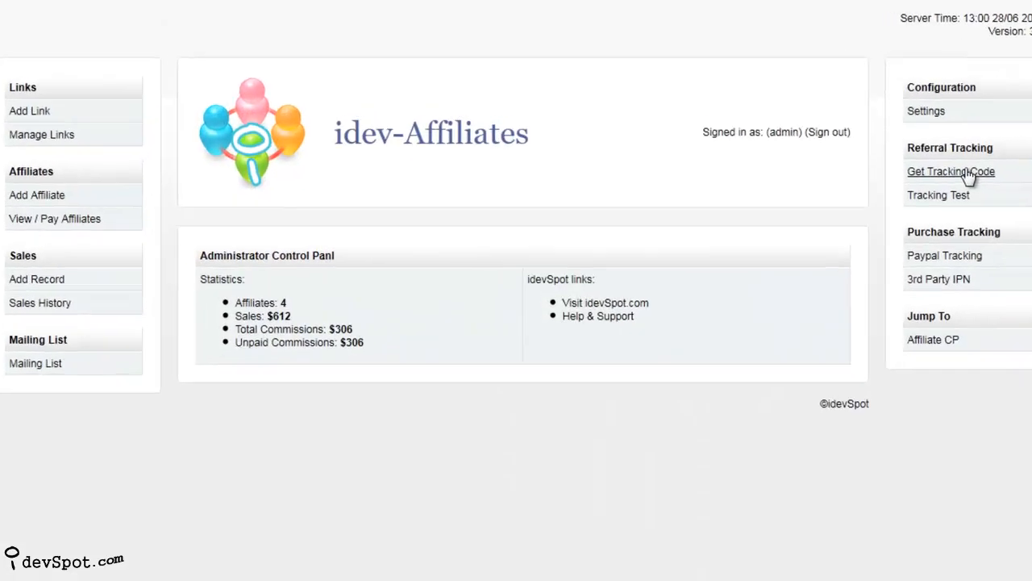
{"action": "left_click", "coordinate": [951, 171]}
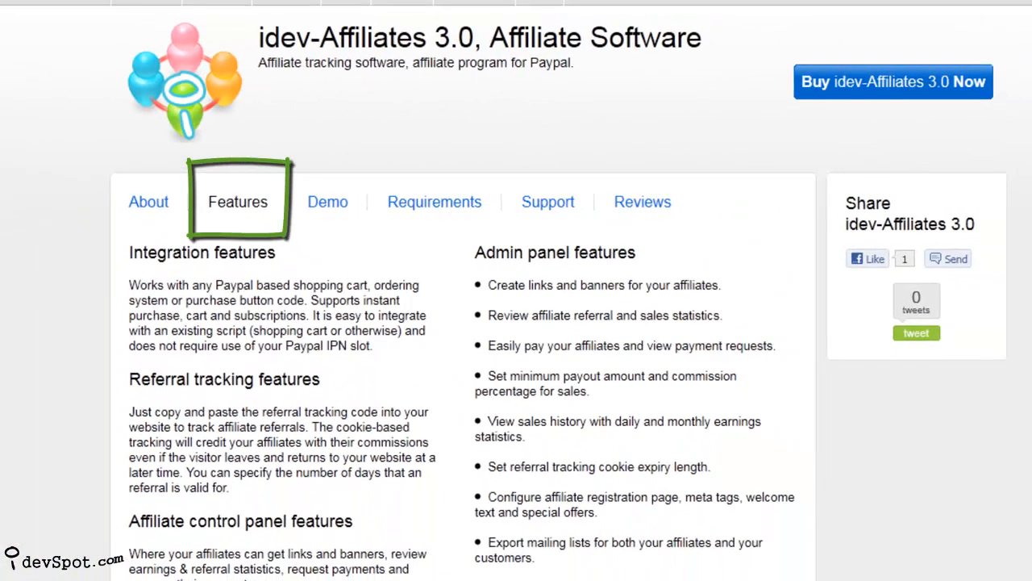
Switch the idev-Affiliates product page to its Support resources: installation guide, getting started guide, help form, FAQs
{"action": "left_click", "coordinate": [548, 202]}
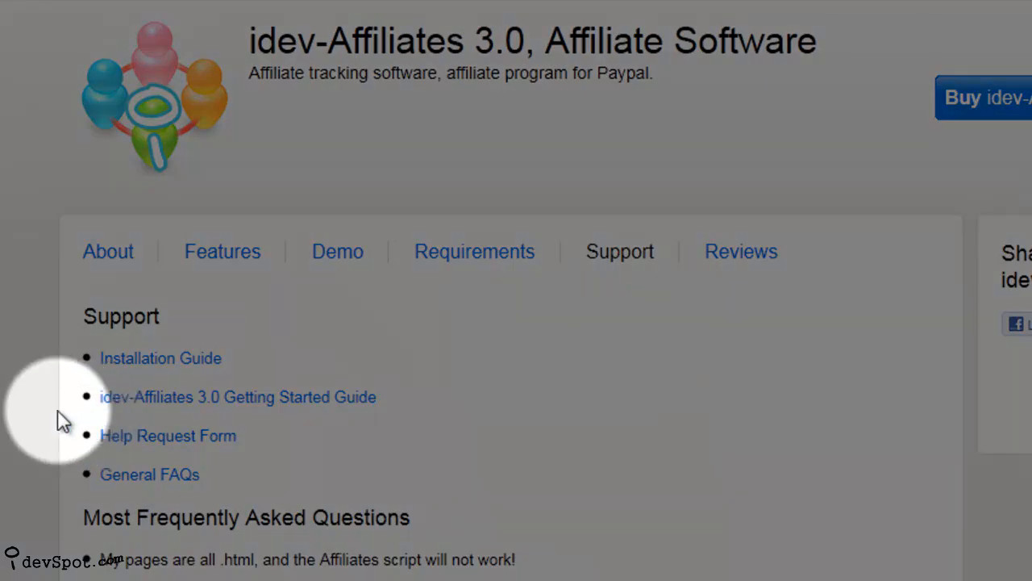
{"action": "mouse_move", "coordinate": [281, 422]}
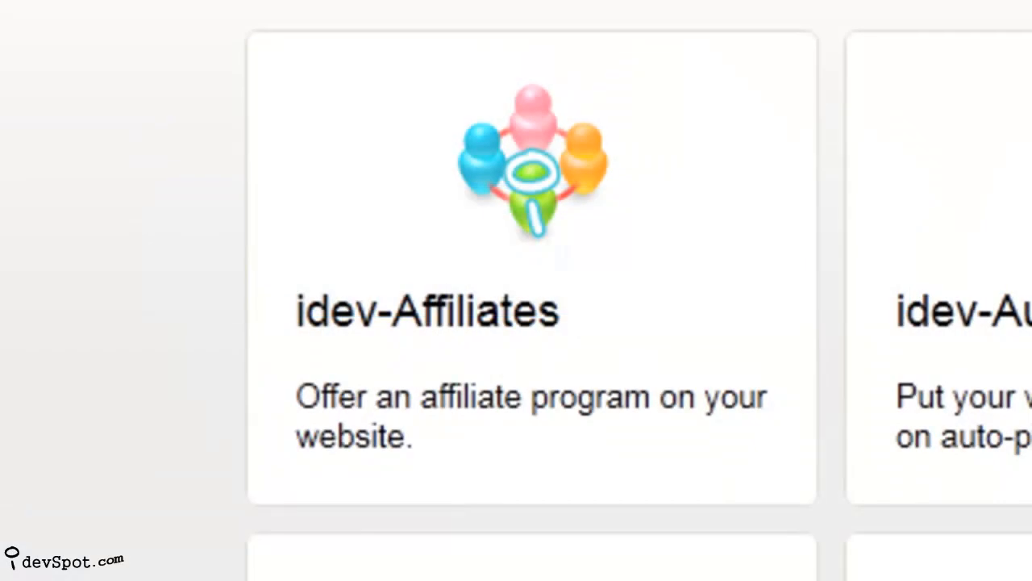
Scroll the idevSpot software listing to the idev-Affiliates and idev-AutoHost cards
{"action": "scroll", "scroll_direction": "up", "scroll_amount": 3}
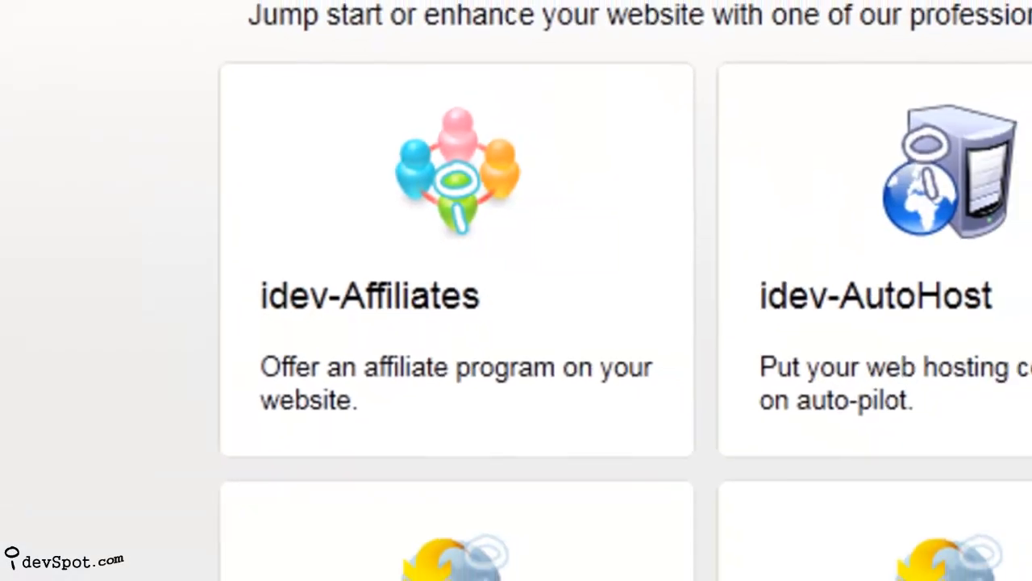